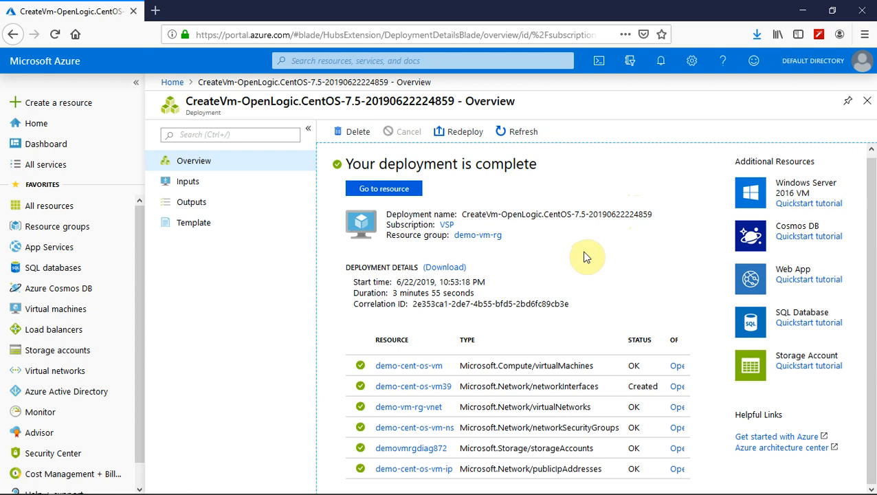
{"action": "mouse_move", "coordinate": [598, 266]}
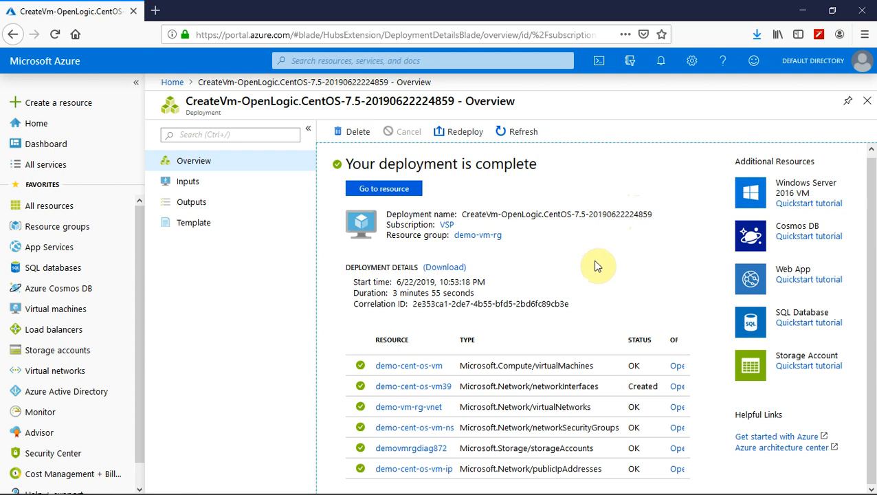
{"action": "mouse_move", "coordinate": [604, 273]}
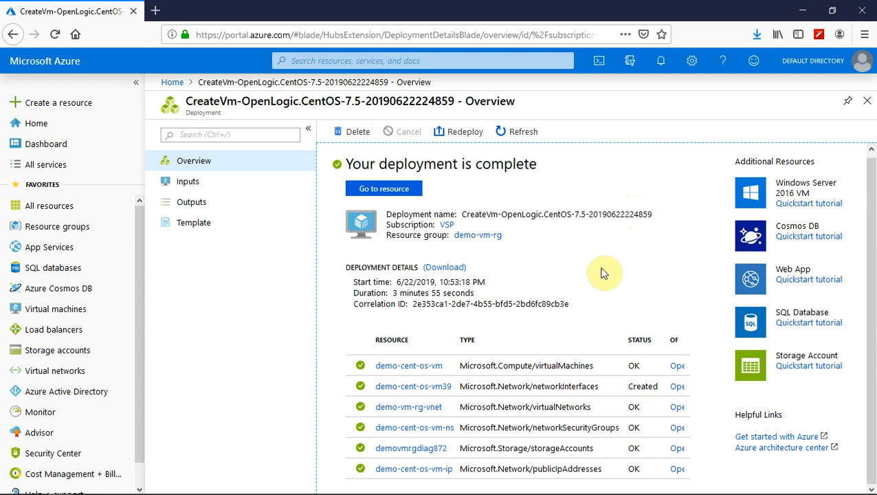
{"action": "mouse_move", "coordinate": [383, 192]}
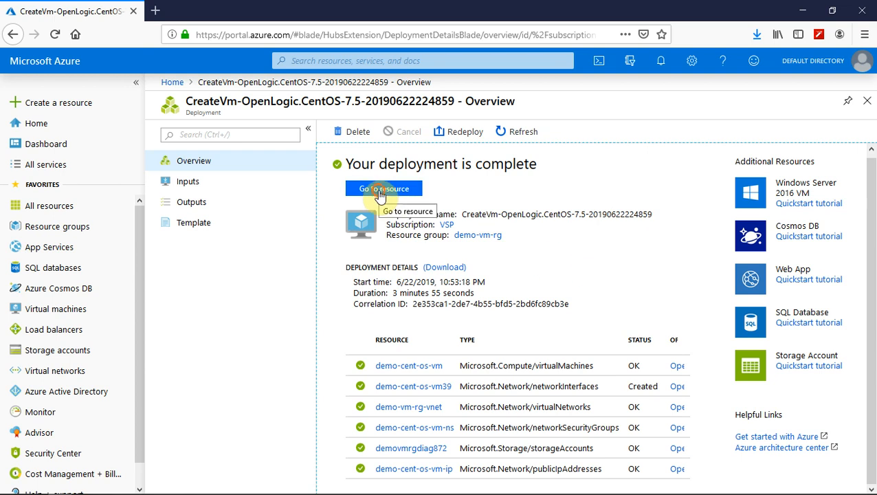
Step: Open the demo-cent-os-vm overview from the completed deployment
{"action": "left_click", "coordinate": [384, 189]}
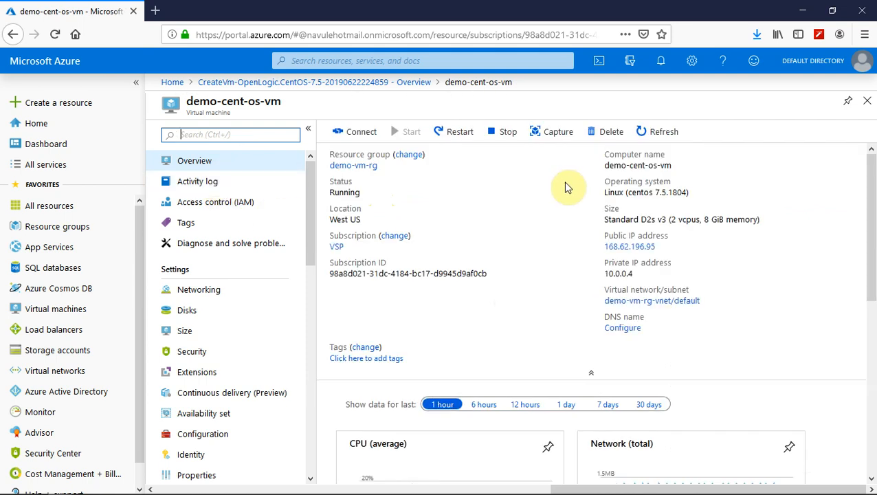
{"action": "mouse_move", "coordinate": [581, 288]}
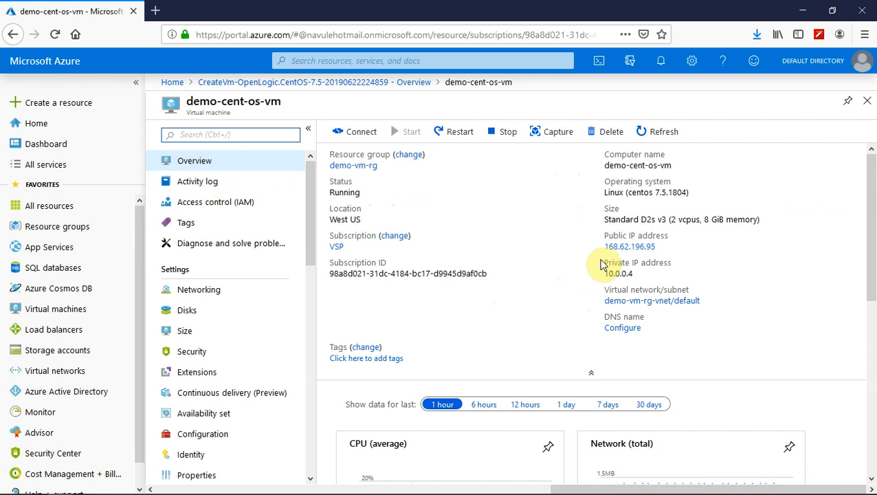
{"action": "mouse_move", "coordinate": [608, 267]}
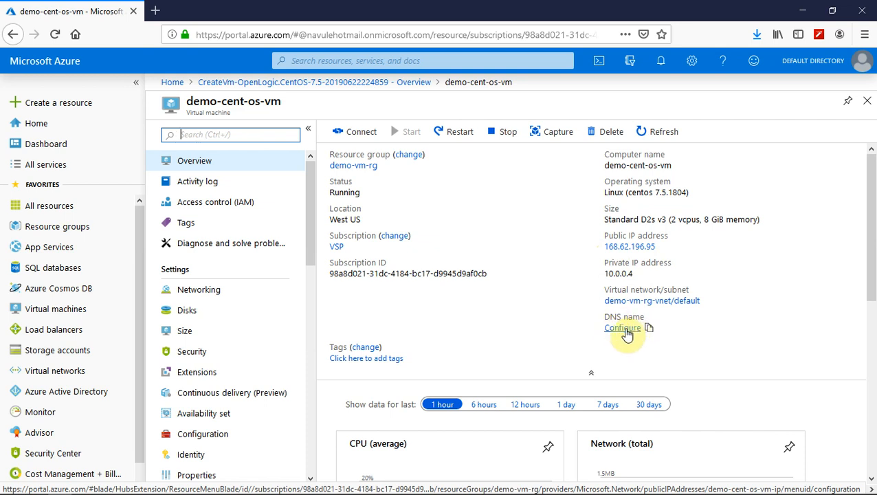
Step: Open the Configuration blade of public IP demo-cent-os-vm-ip via the DNS name link
{"action": "left_click", "coordinate": [622, 328]}
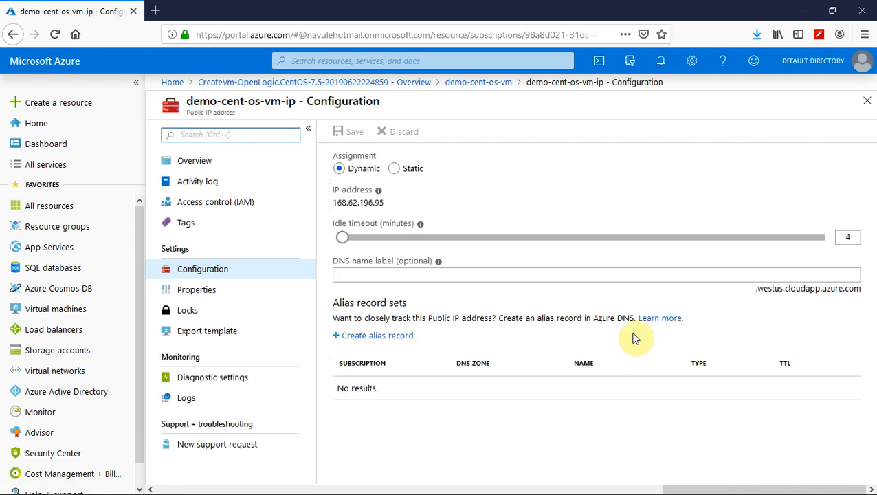
{"action": "mouse_move", "coordinate": [373, 270]}
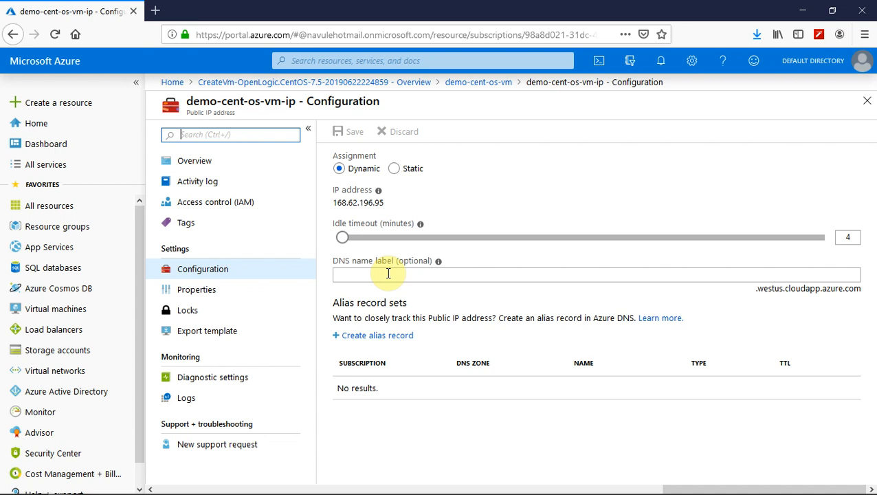
Step: Enter DNS name label demo-centos-vm, keeping IP assignment Dynamic
{"action": "left_click", "coordinate": [481, 275]}
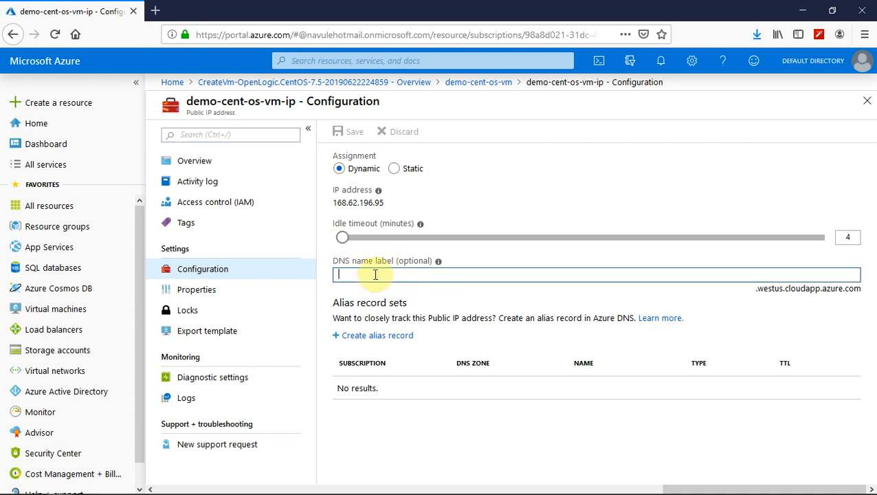
{"action": "mouse_move", "coordinate": [404, 273]}
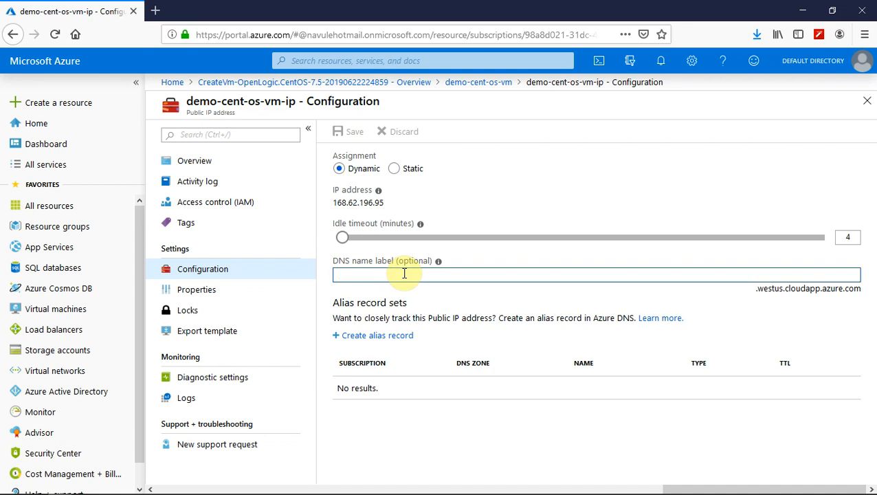
{"action": "type", "text": "d"}
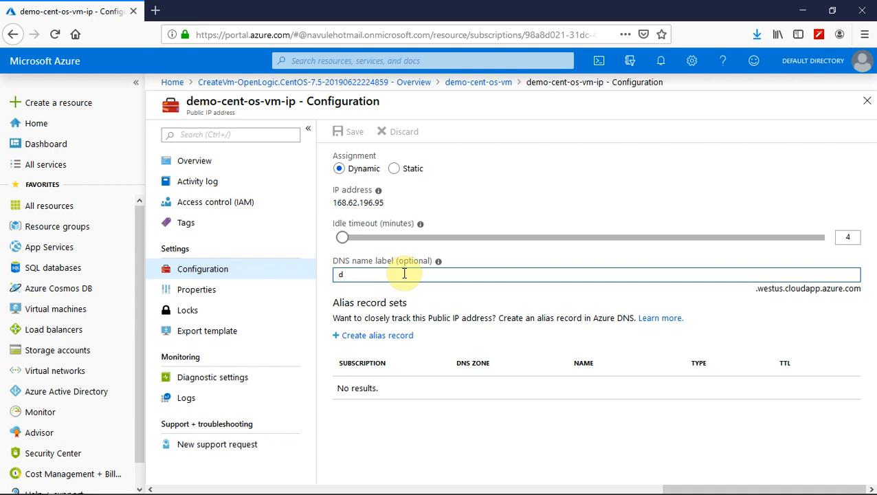
{"action": "type", "text": "emo-centos-vm"}
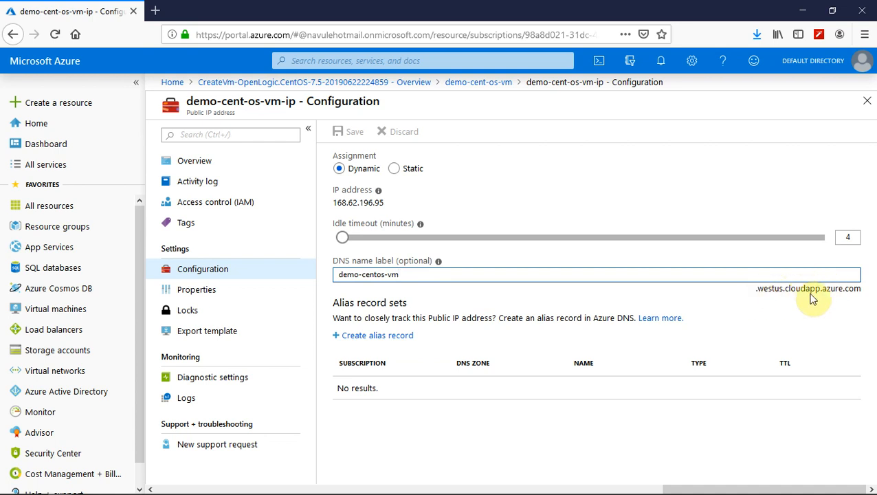
{"action": "mouse_move", "coordinate": [387, 302]}
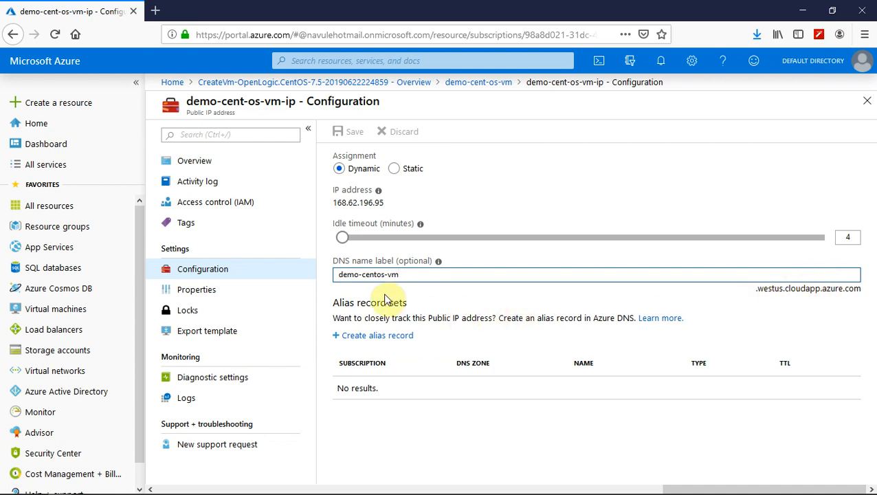
{"action": "mouse_move", "coordinate": [354, 156]}
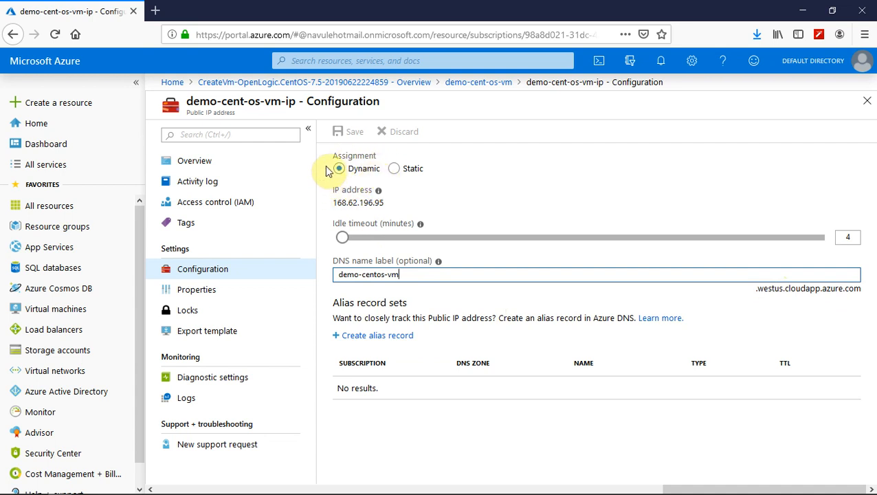
{"action": "mouse_move", "coordinate": [394, 168]}
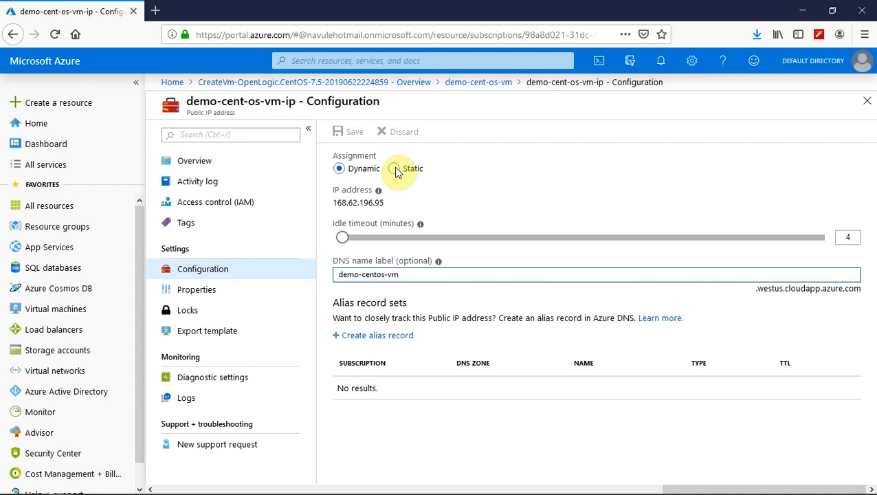
{"action": "left_click", "coordinate": [394, 168]}
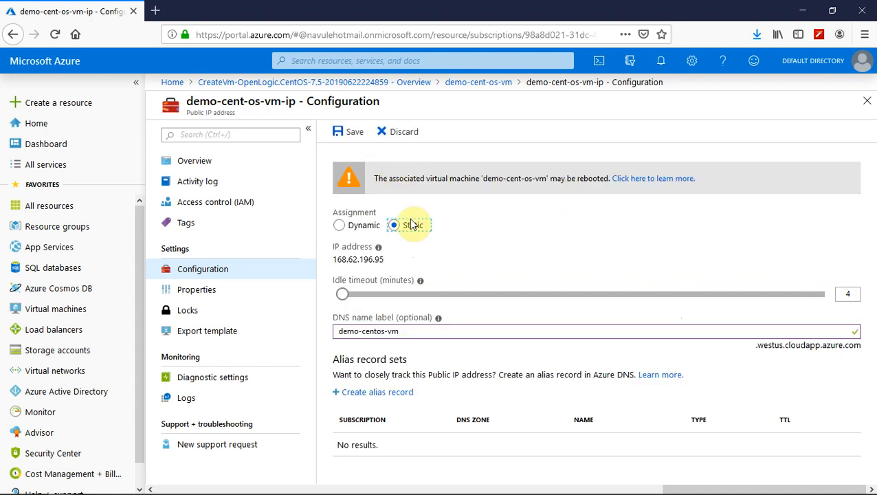
{"action": "left_click", "coordinate": [339, 169]}
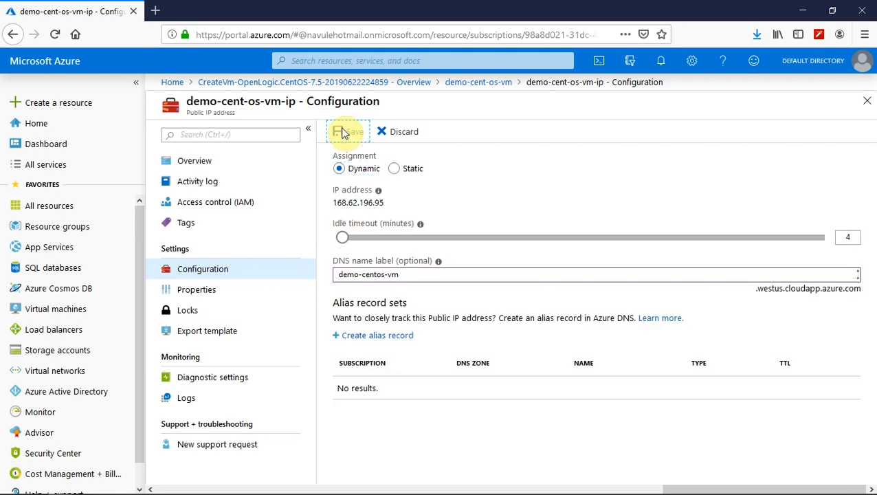
Step: Save the demo-centos-vm DNS label and return to the demo-cent-os-vm overview
{"action": "left_click", "coordinate": [348, 132]}
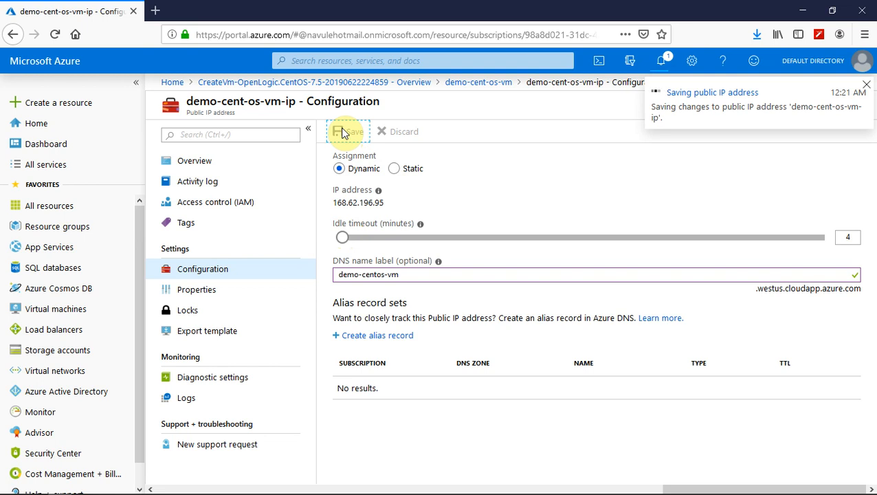
{"action": "left_click", "coordinate": [348, 131]}
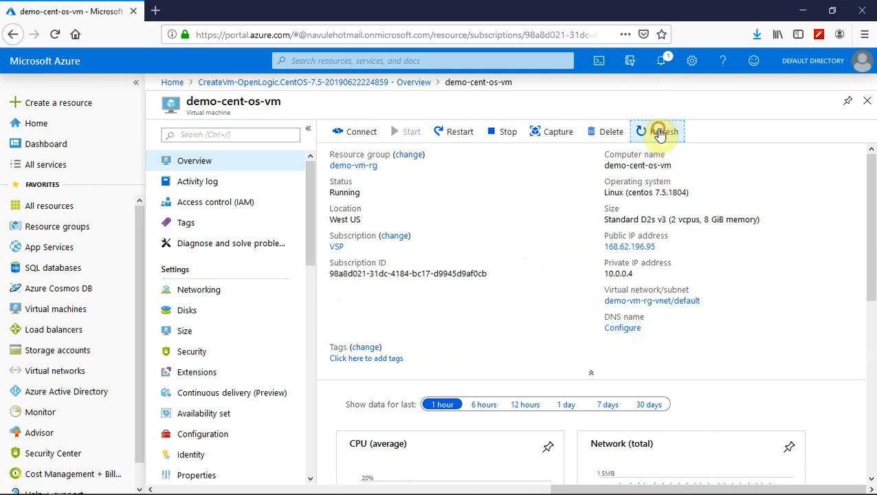
Step: Refresh the VM overview to show DNS name demo-centos-vm.westus.cloudapp.azure.com
{"action": "left_click", "coordinate": [664, 131]}
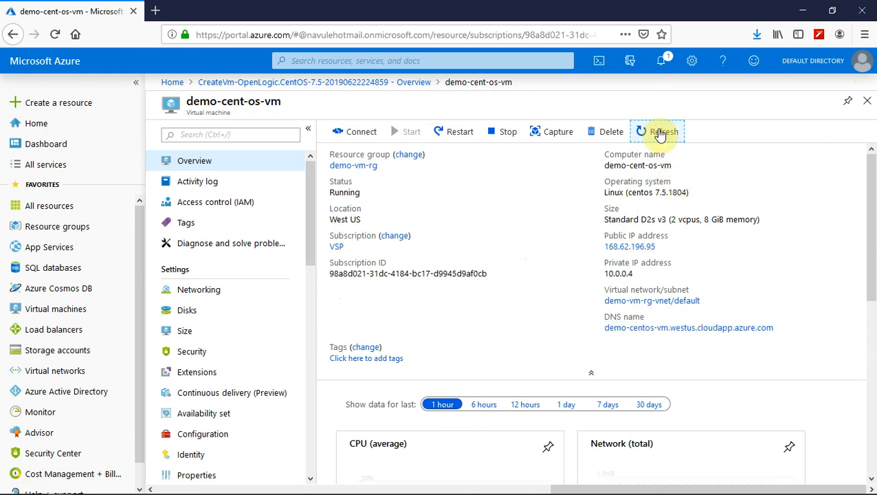